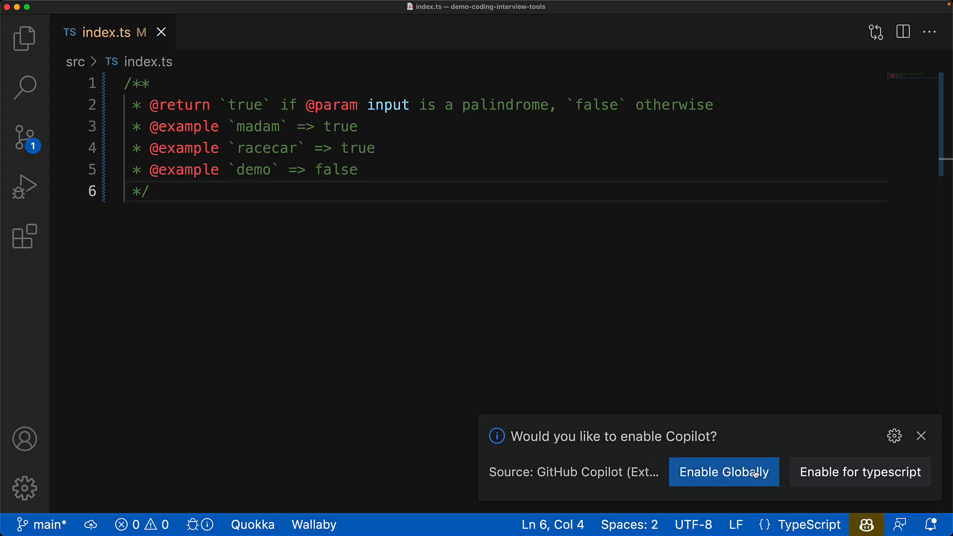
Step: Enable Copilot globally and accept its suggested isPalindrome body comparing the input to its reverse
left_click(723, 471)
type("export function isPalindrome(input: string): boolean {")
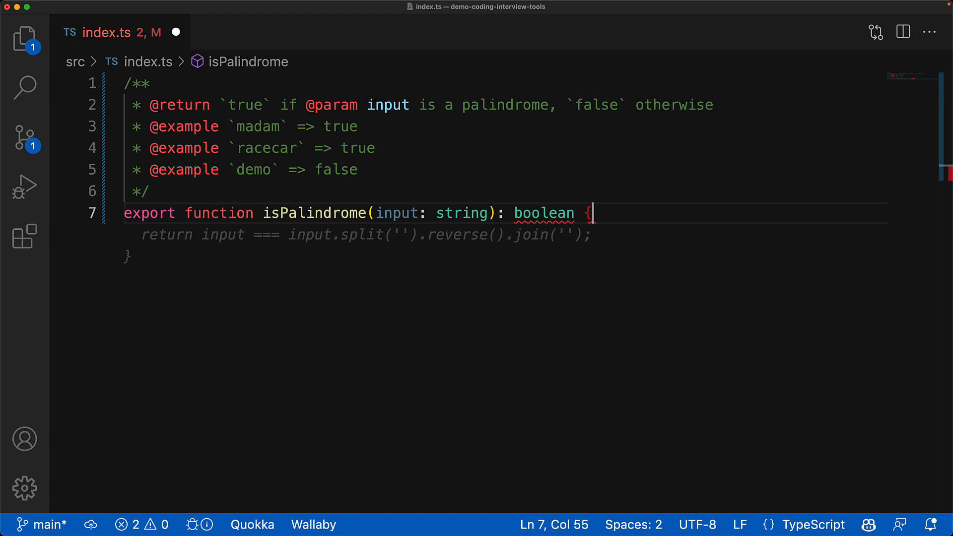
key("Tab")
type(">quo")
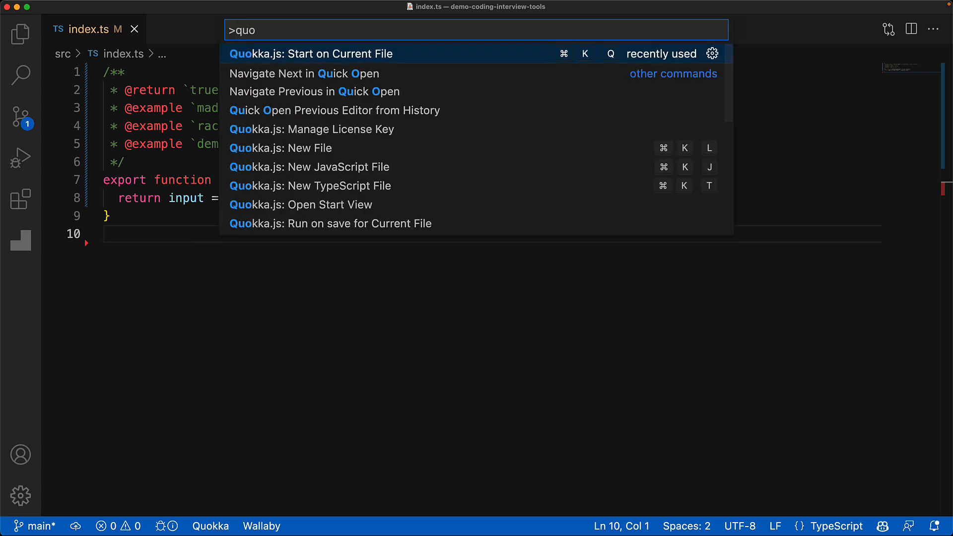
Step: Start Quokka.js on index.ts so the logs show true, true, false for madam, racecar, demo
type("kka")
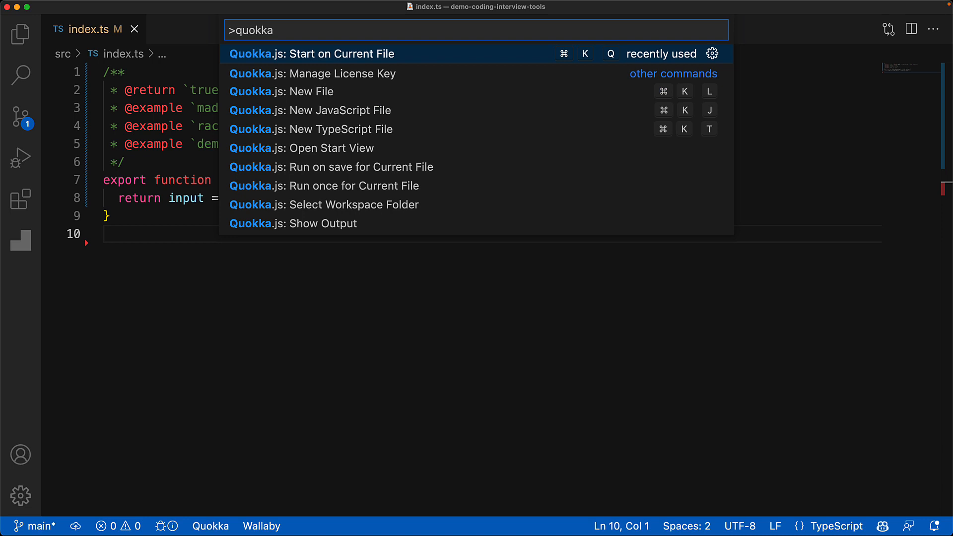
left_click(310, 53)
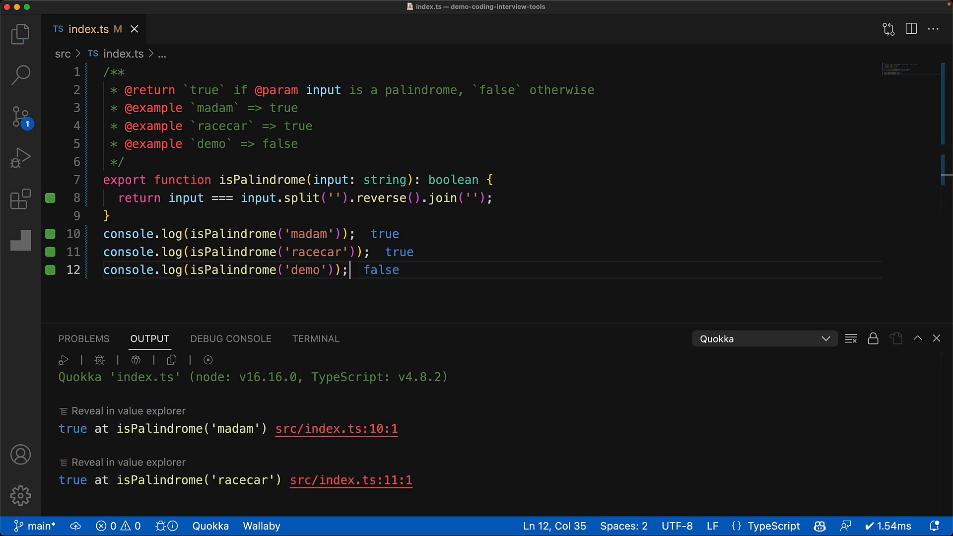
Step: Scroll through index.ts while clearing the console.log checks and output panel
scroll("down", 3)
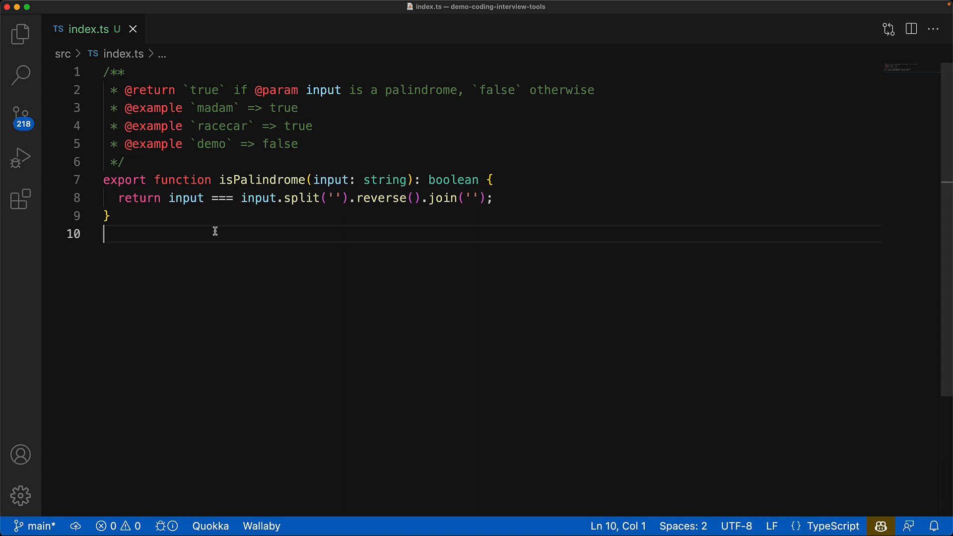
Step: Write index.test.ts importing isPalindrome with tests expecting true for 'racecar' and false for 'demo'
left_click(21, 34)
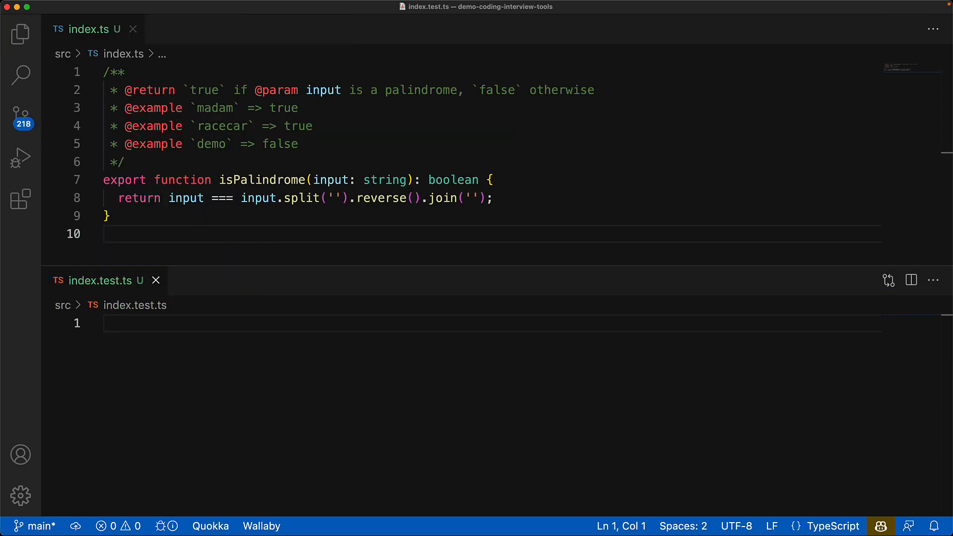
type("import { isPalindrome } from './index';")
type("test('should return true for Palindr")
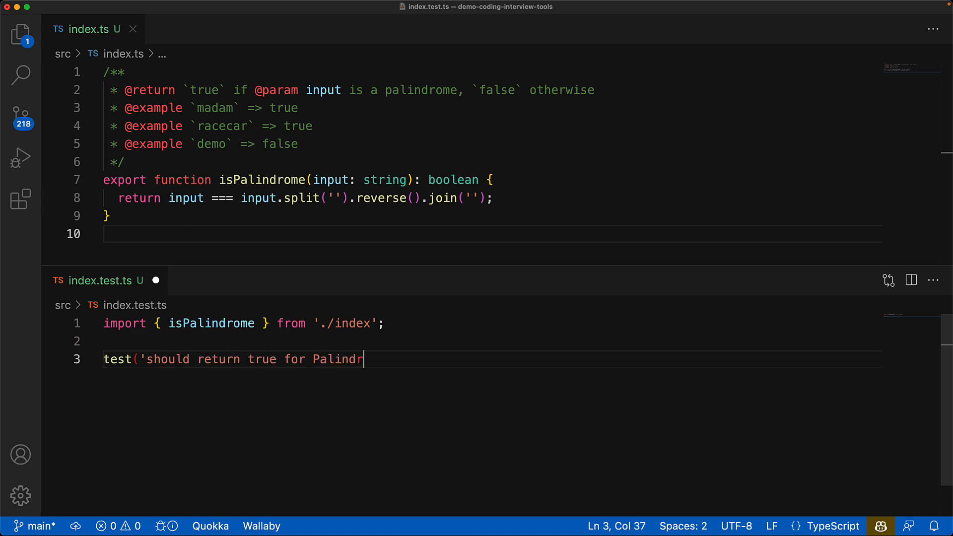
type("ome', () => {")
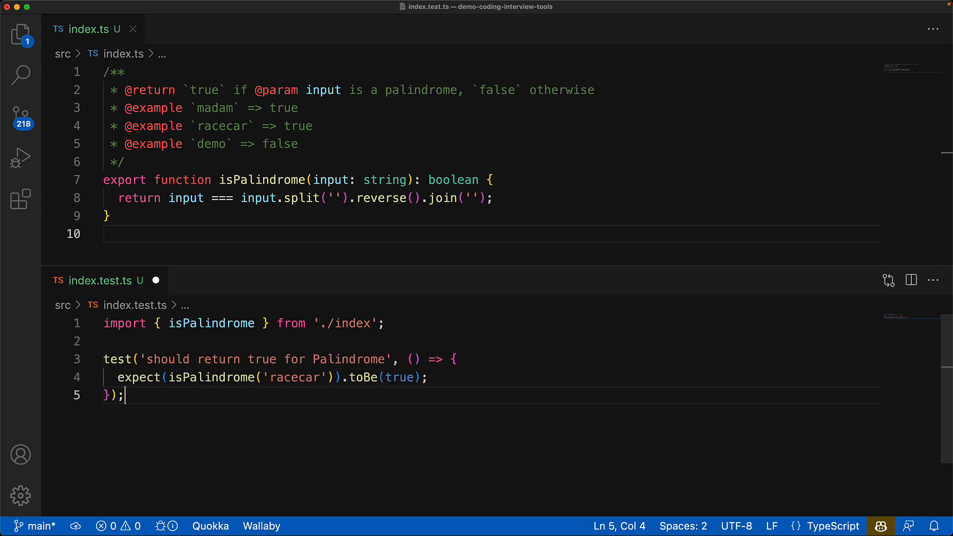
type("test('should return false for not a Palindrome', () => {")
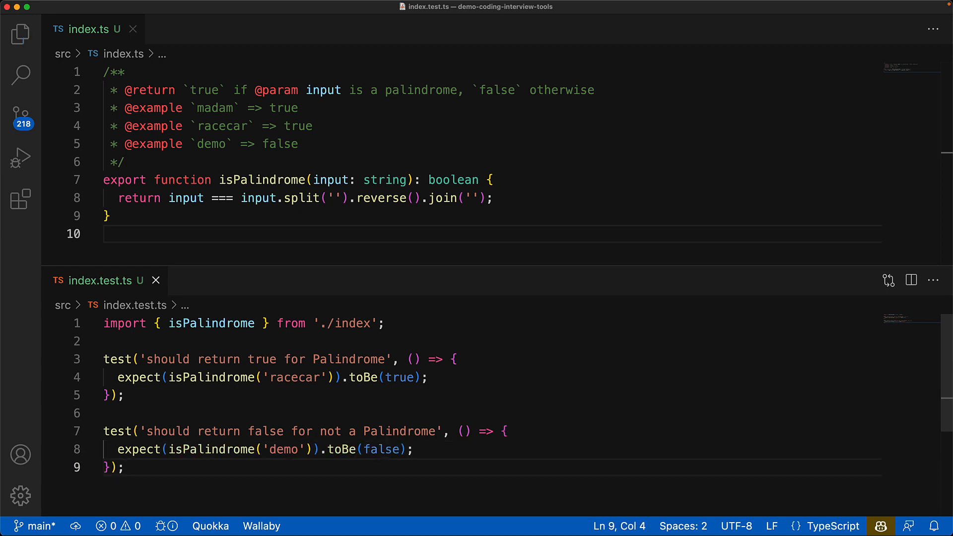
left_click(125, 467)
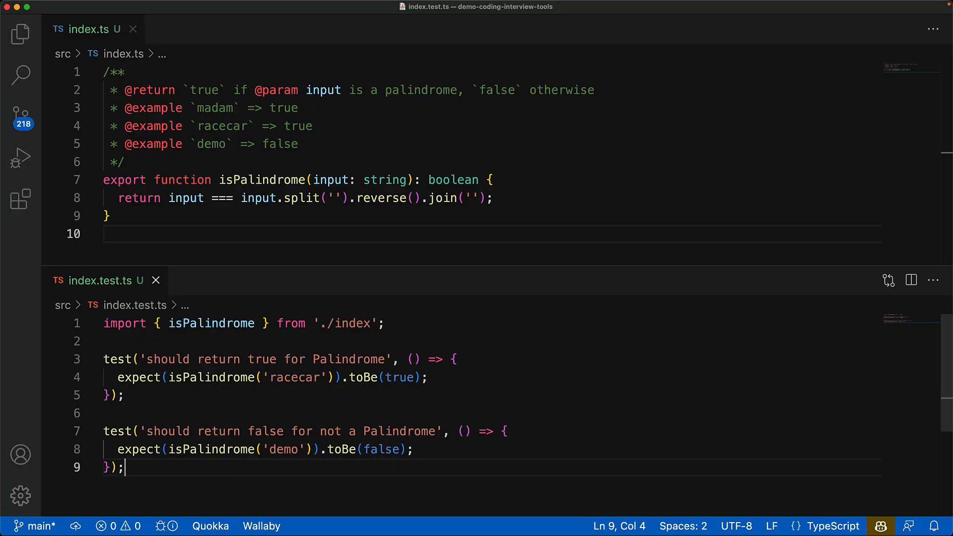
mouse_move(489, 478)
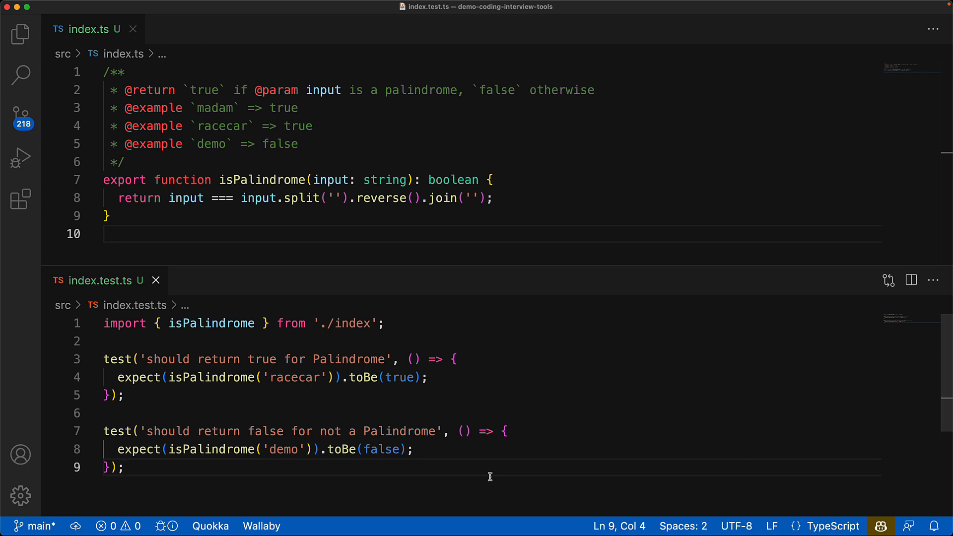
Step: Run 'Wallaby.js: Start' from the Command Palette so both tests pass live
type("wa")
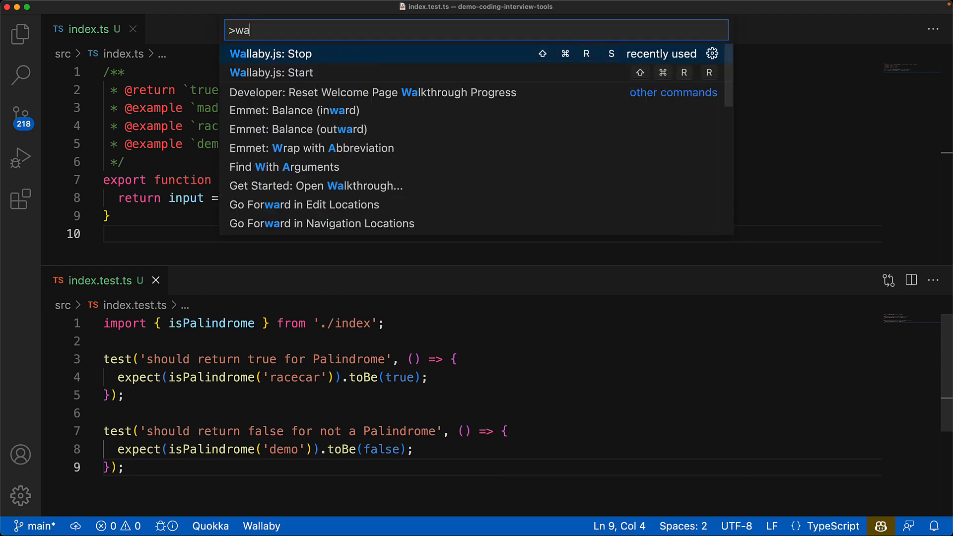
type("llaby start")
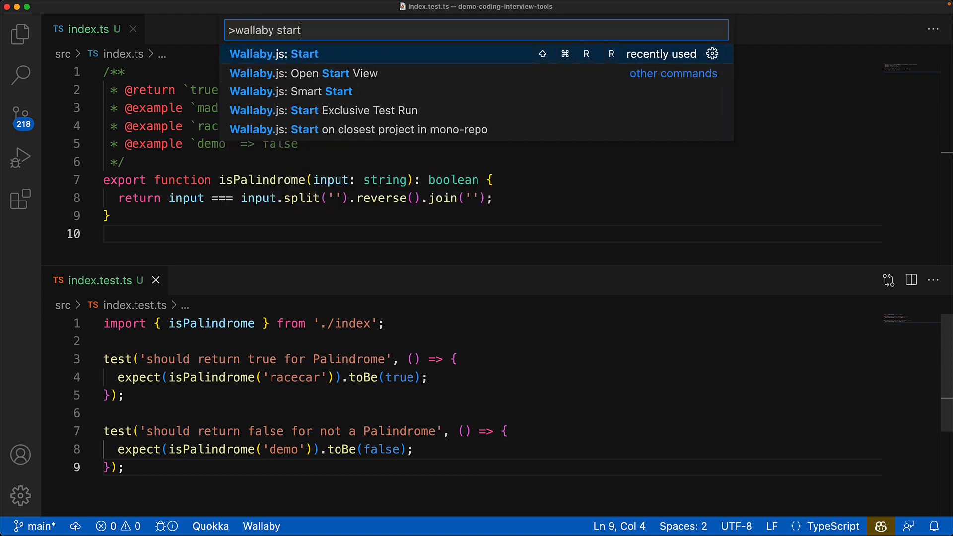
left_click(273, 54)
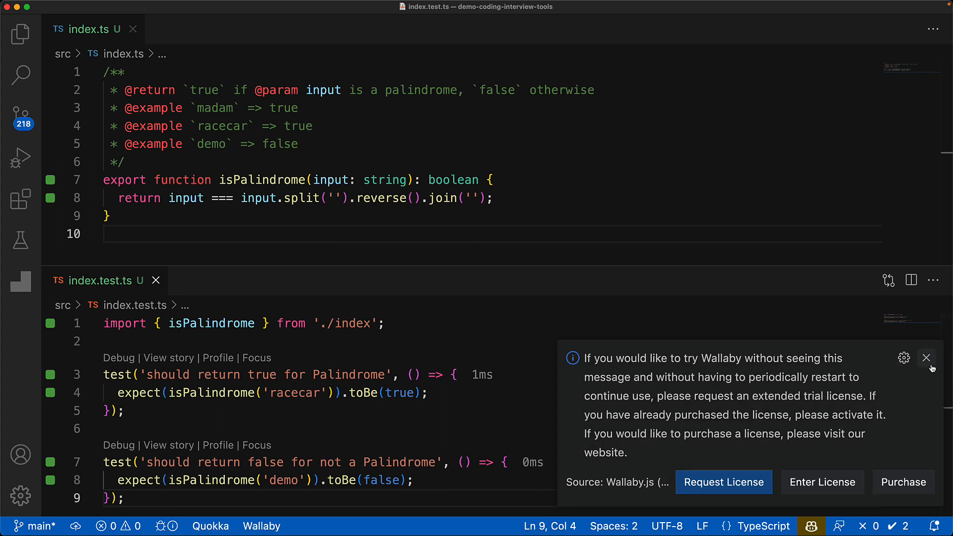
Step: Close the Wallaby trial-licence notification to reveal the passing tests
left_click(926, 357)
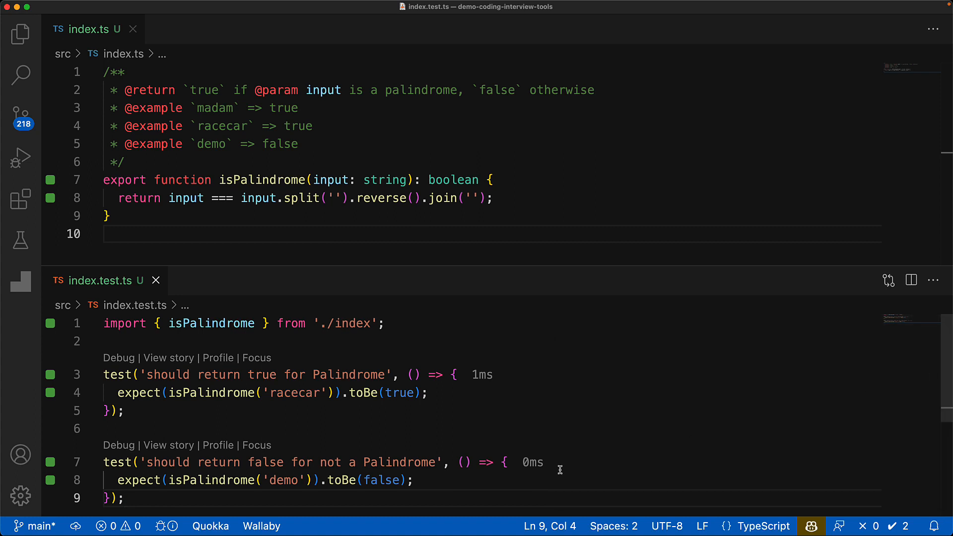
mouse_move(519, 496)
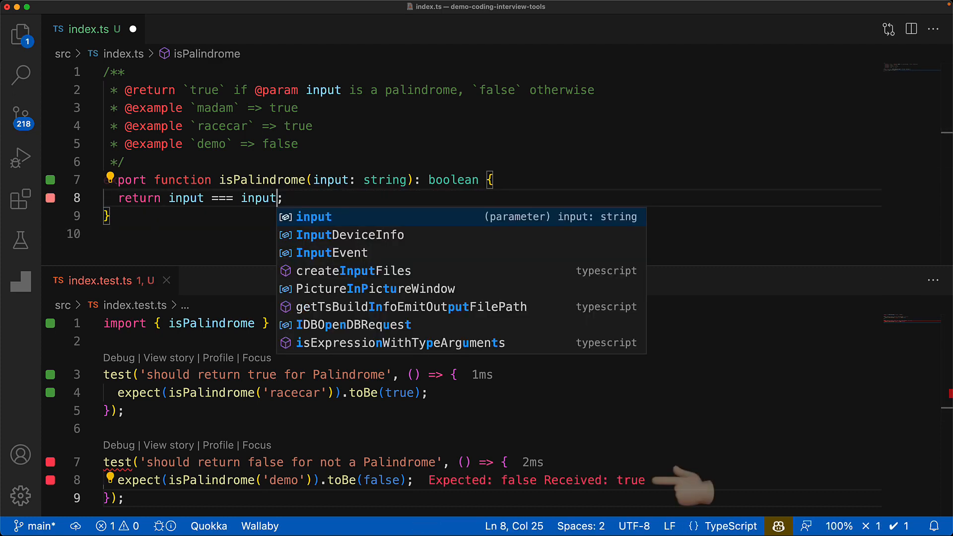
key("Escape")
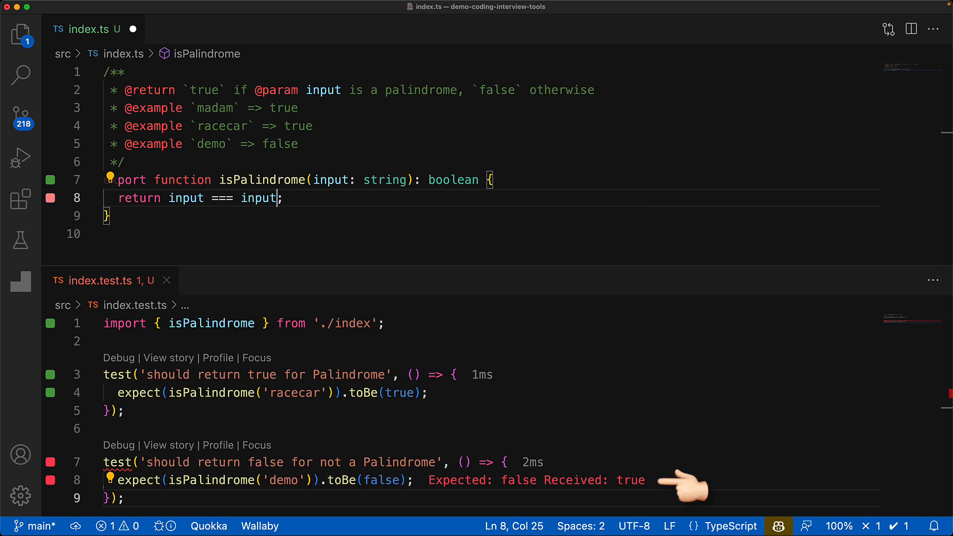
type(".split('').reverse().join('')")
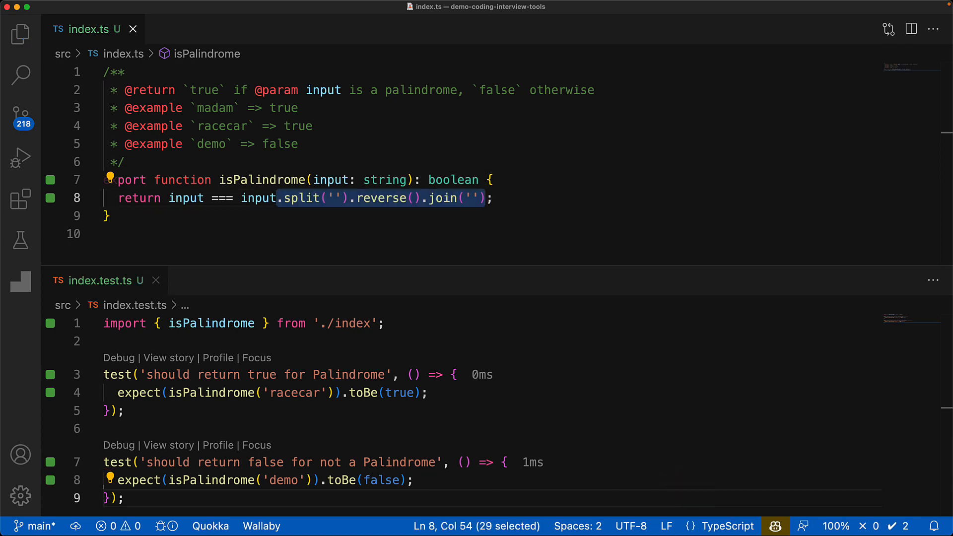
left_click(466, 197)
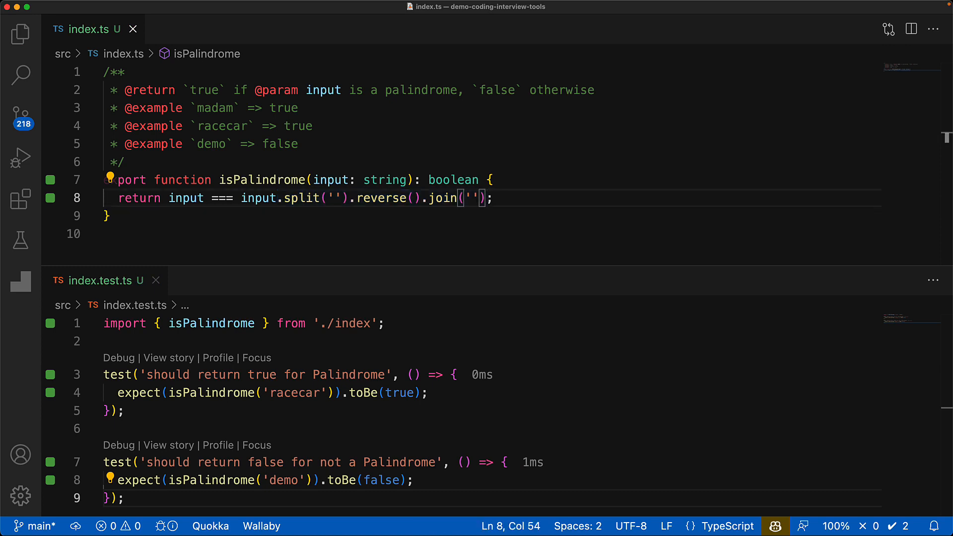